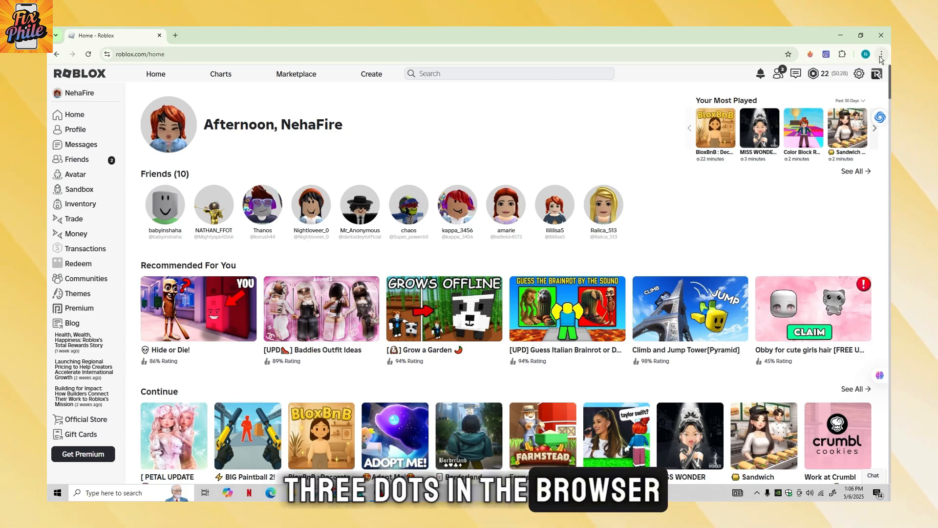
Open Chrome's Delete browsing data dialog and tick browsing history and cookies for deletion
click(880, 54)
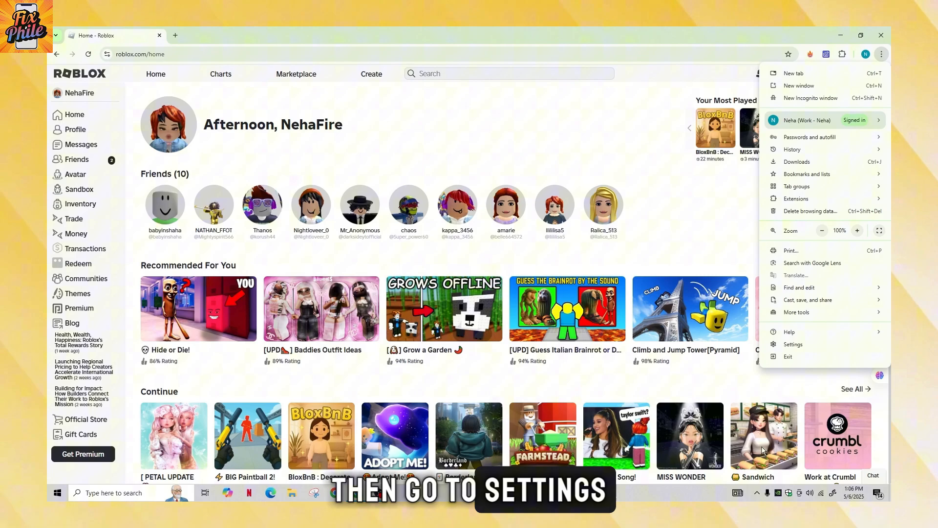
click(793, 344)
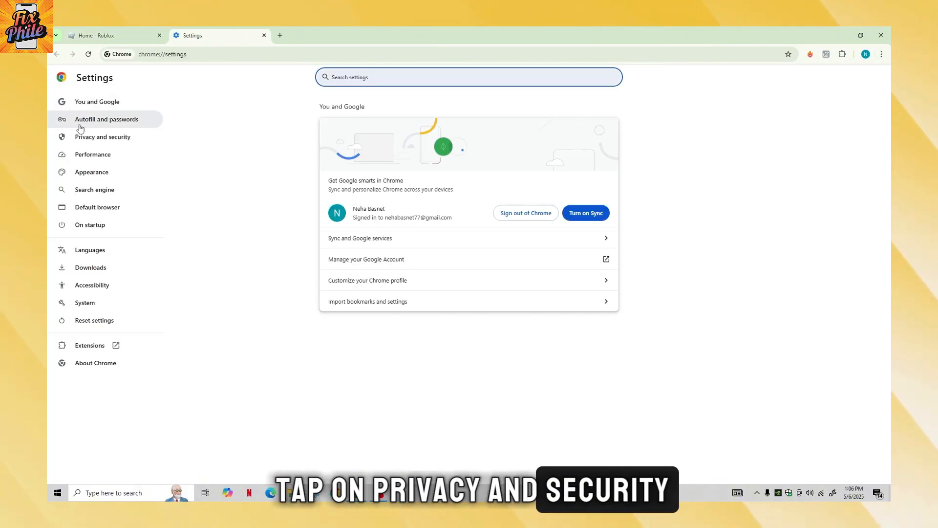
click(102, 137)
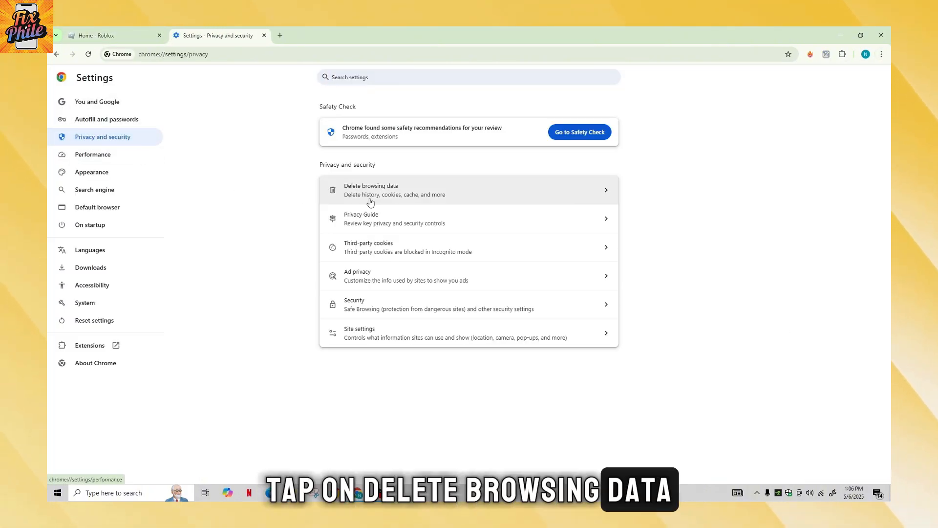
click(370, 190)
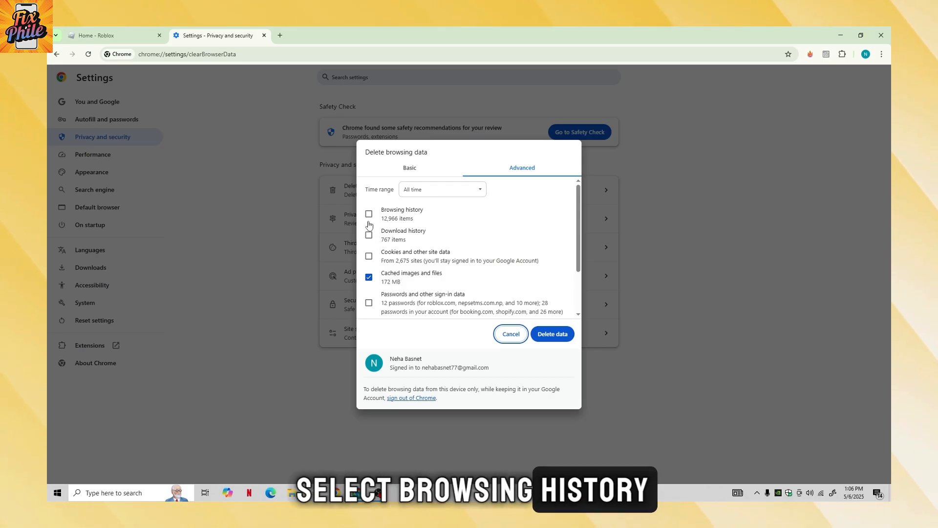
click(369, 214)
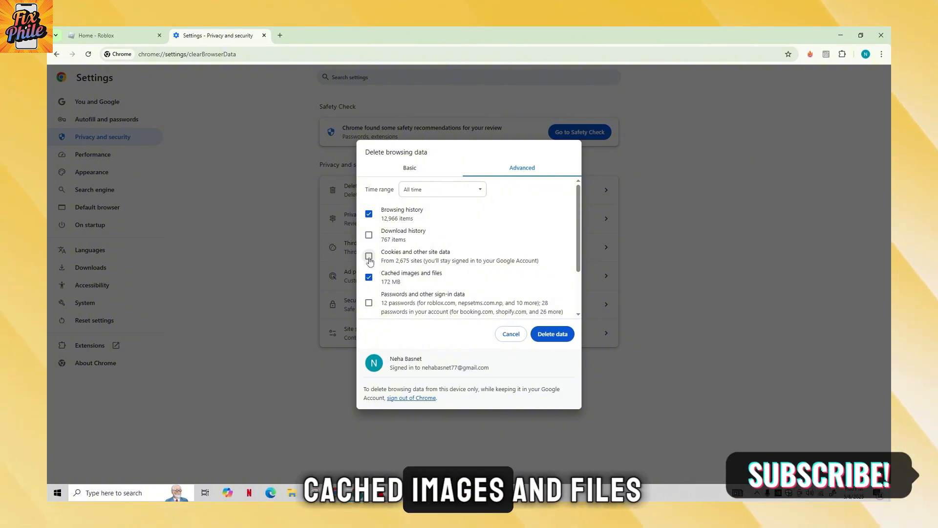
click(370, 256)
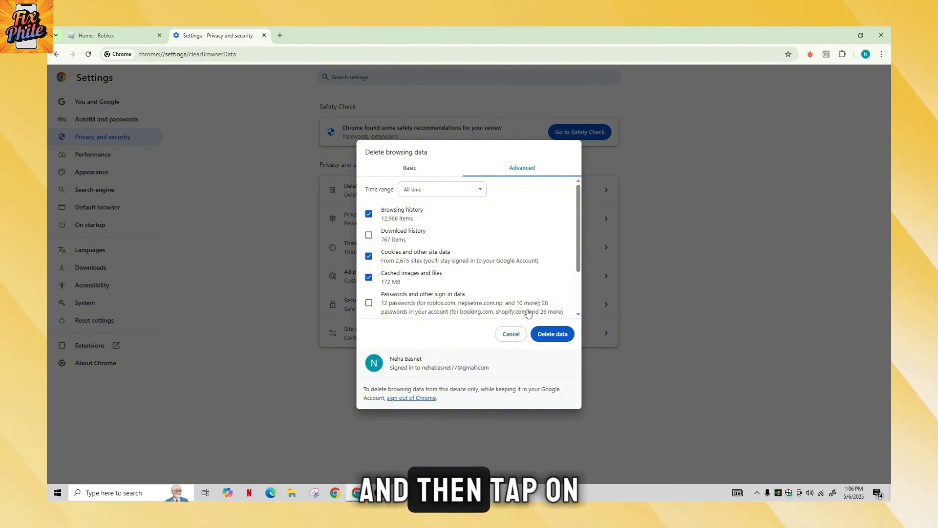
mouse_move(552, 333)
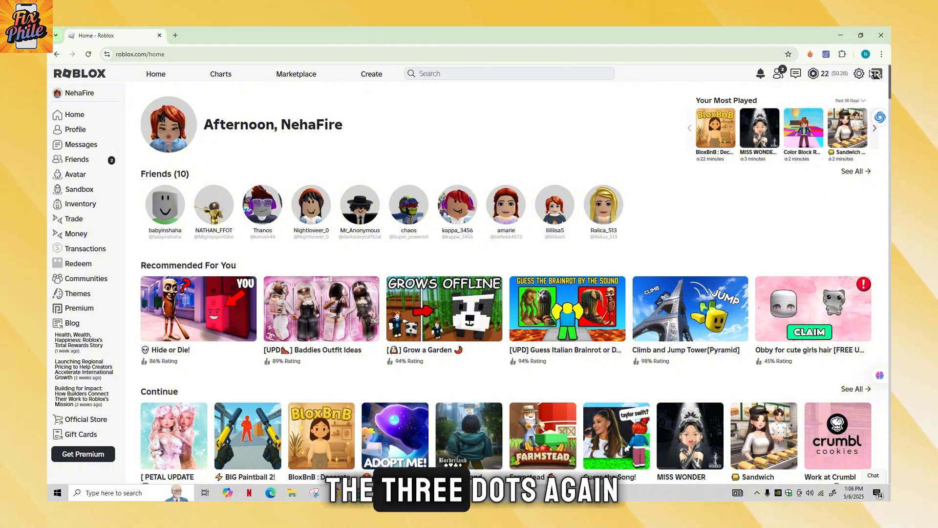
click(882, 53)
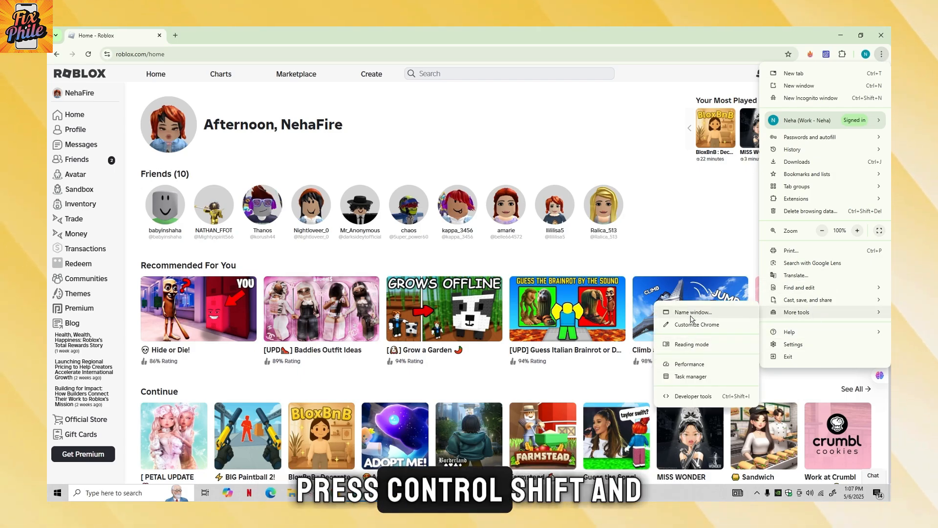
key(ctrl+shift+i)
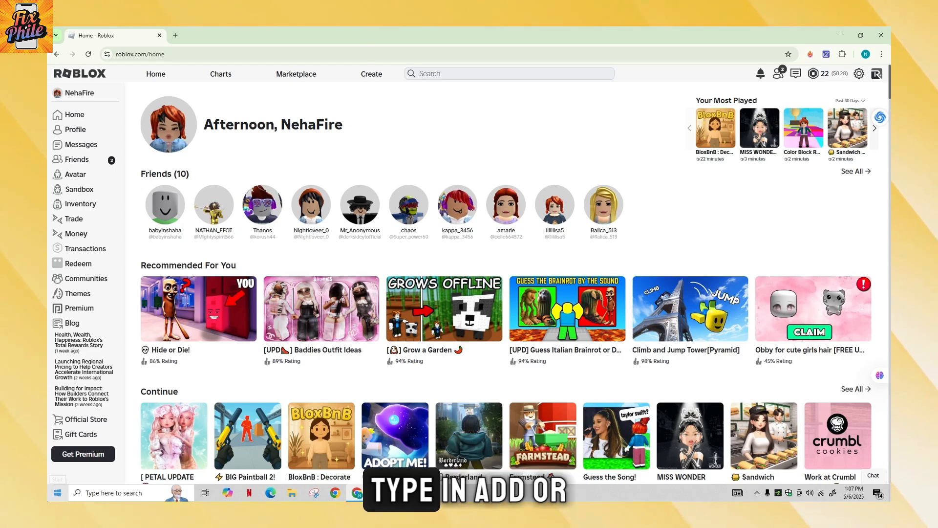
Find Roblox under 'add or remove programs' by searching 'robl', and confirm its uninstall
text(add or remove programs)
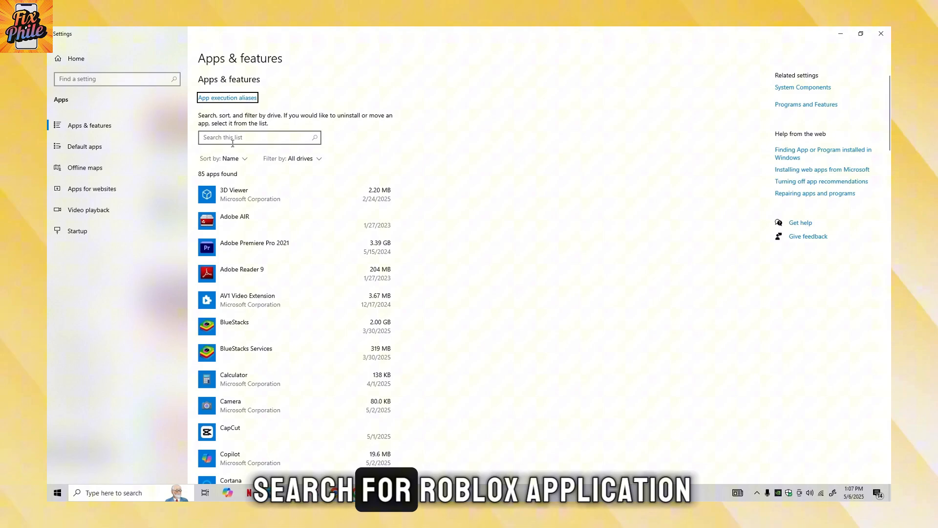
text(robl)
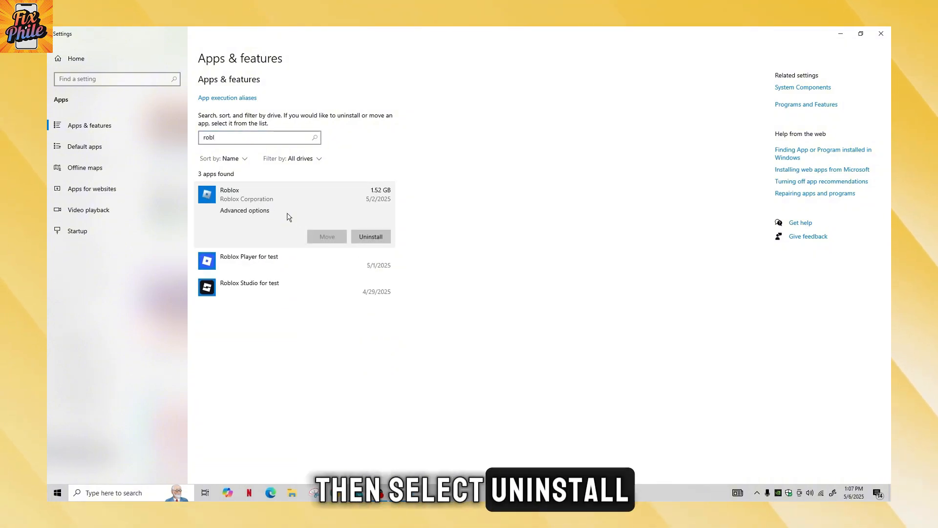
click(370, 235)
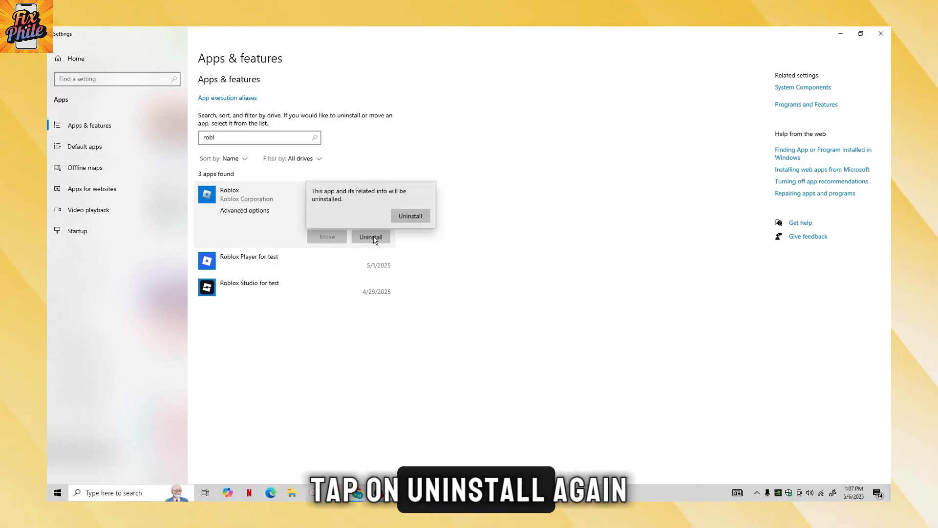
click(410, 215)
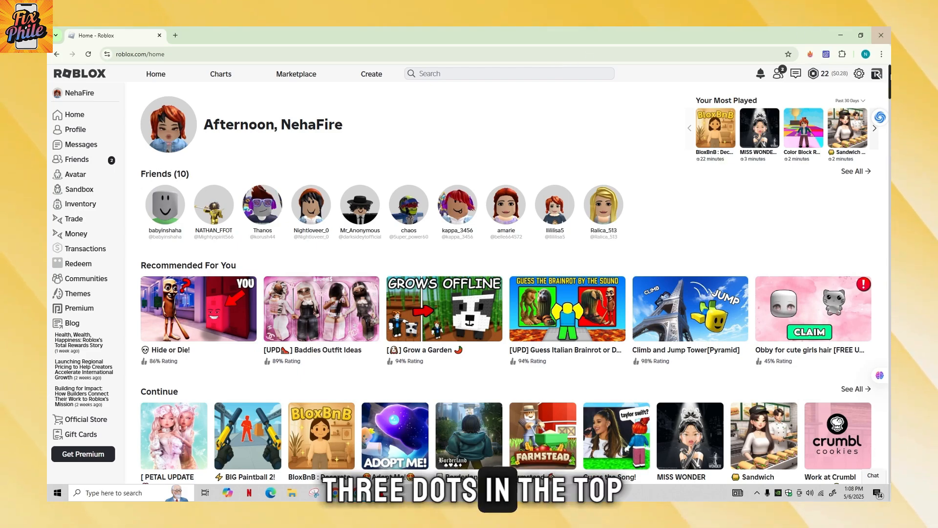
Open Chrome's Developer tools from More tools beside the Roblox home page
click(881, 53)
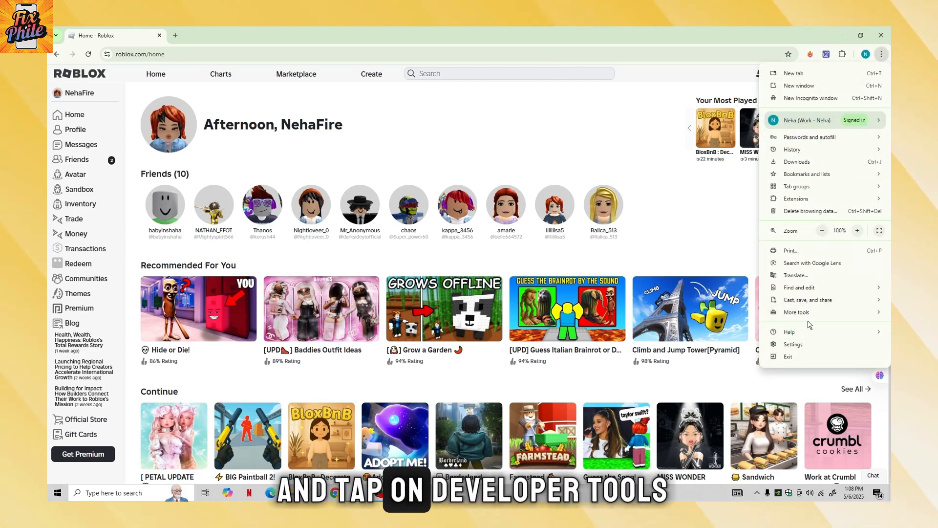
click(796, 312)
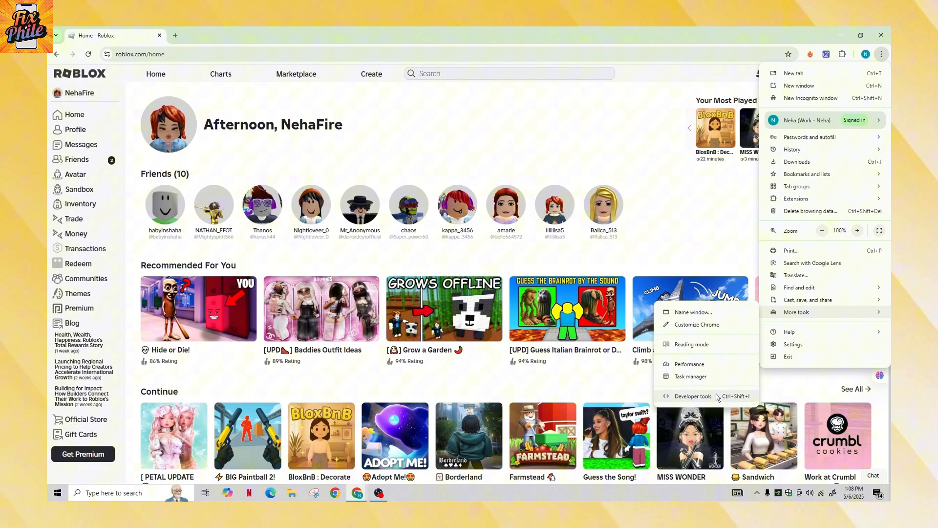
click(692, 396)
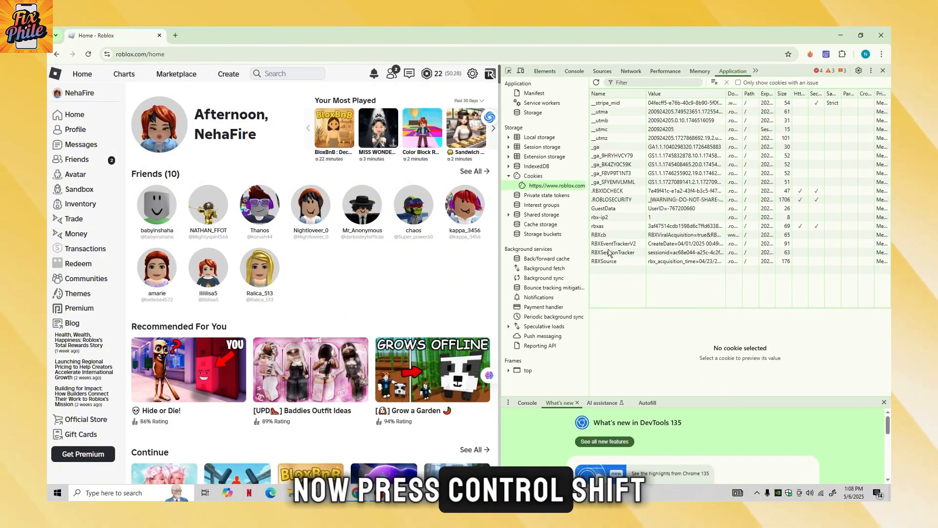